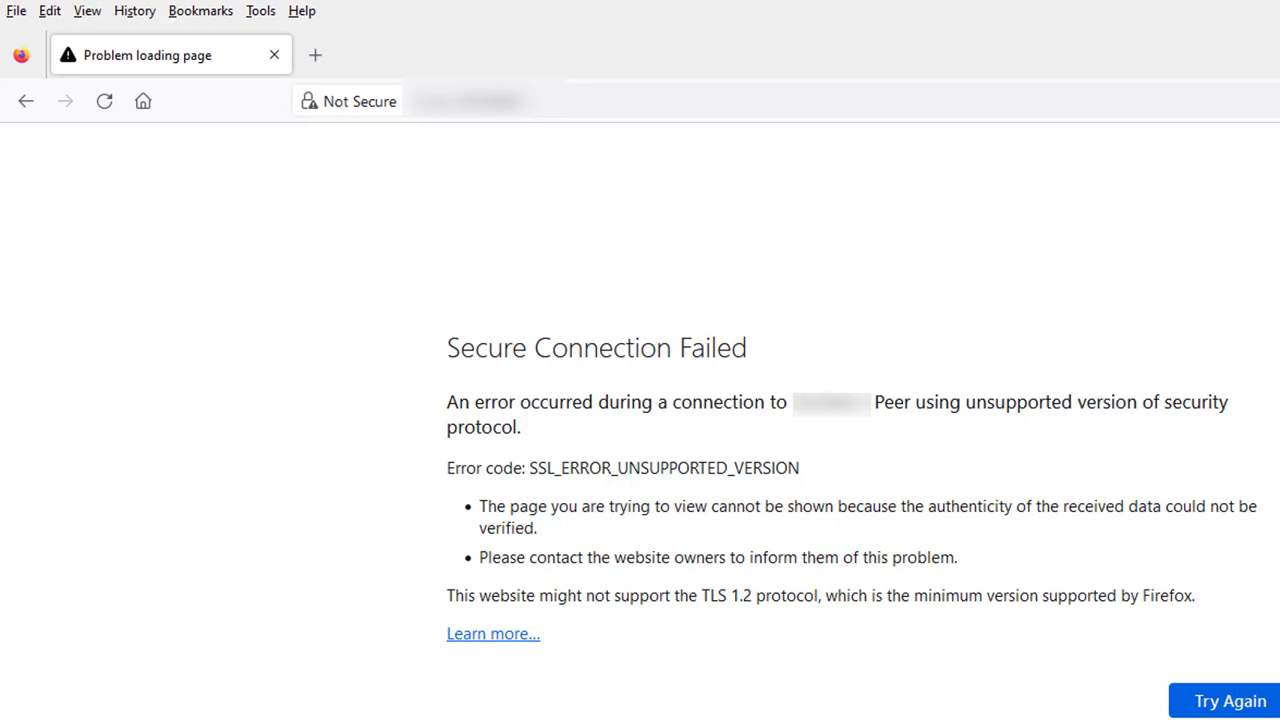
pyautogui.moveTo(550, 336)
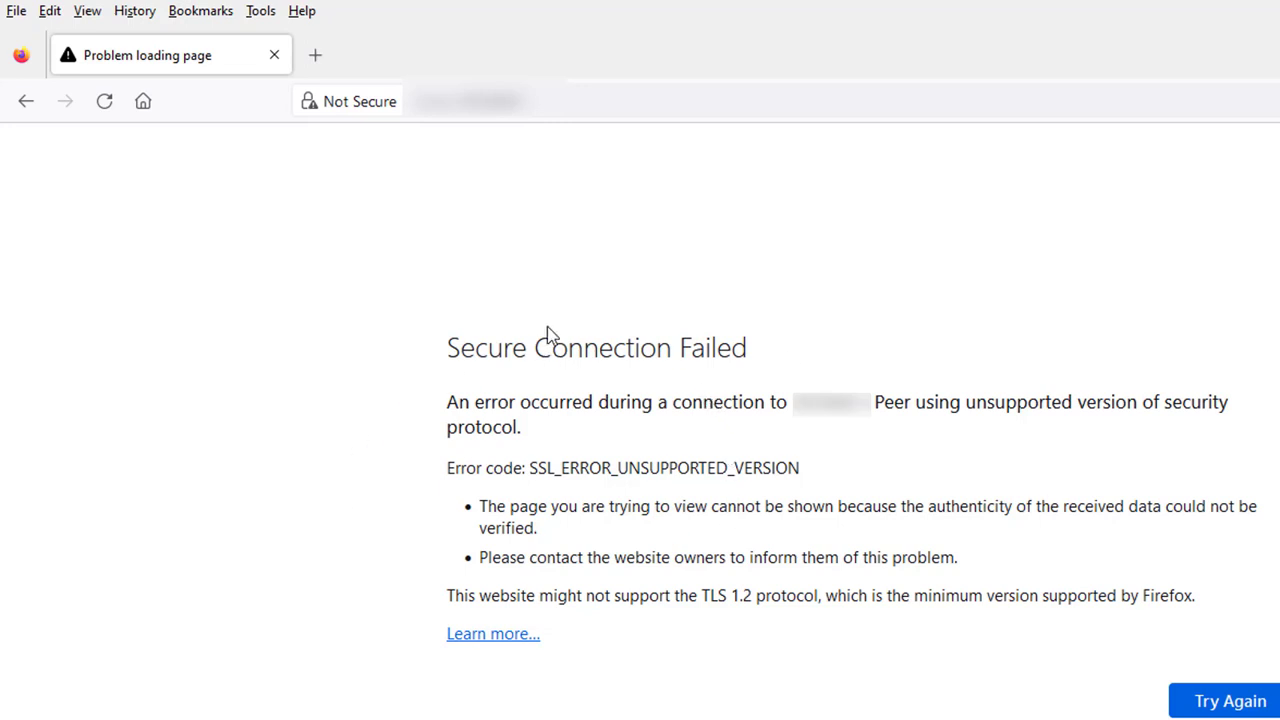
pyautogui.moveTo(478, 424)
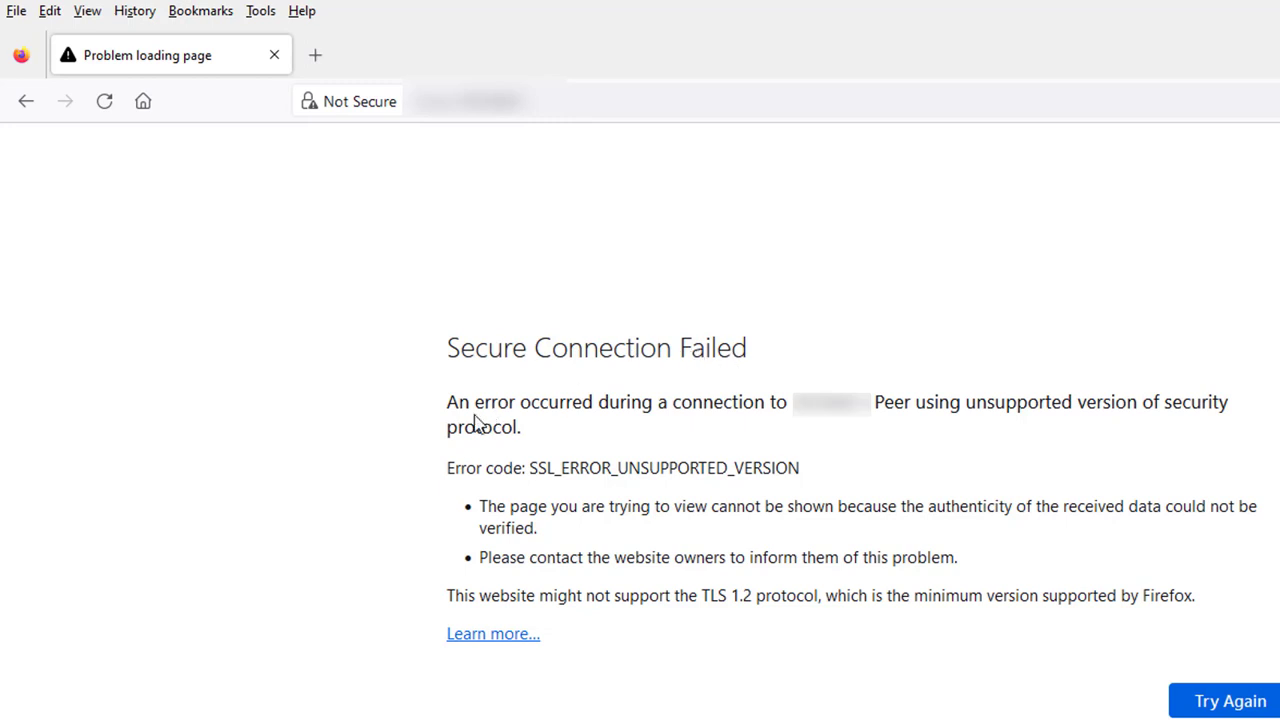
# Step: Enter about:config in the address bar to reach Firefox's advanced preferences
pyautogui.doubleClick(460, 468)
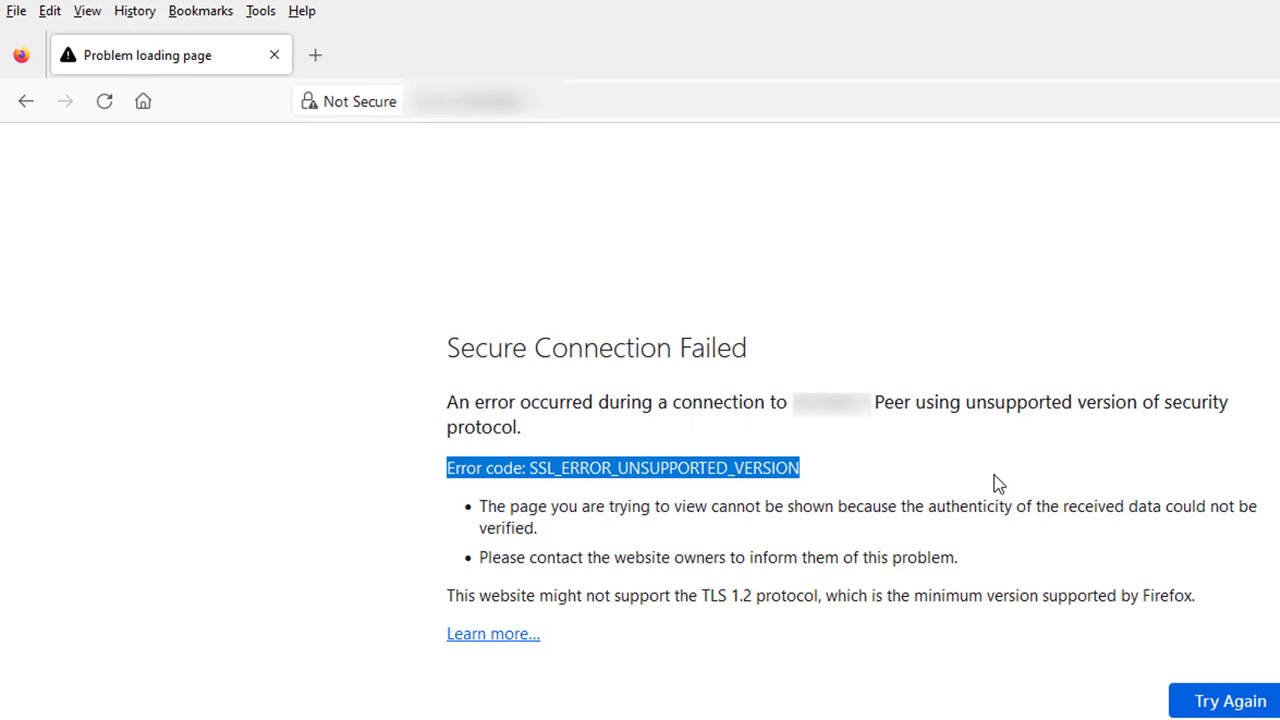
pyautogui.moveTo(548, 208)
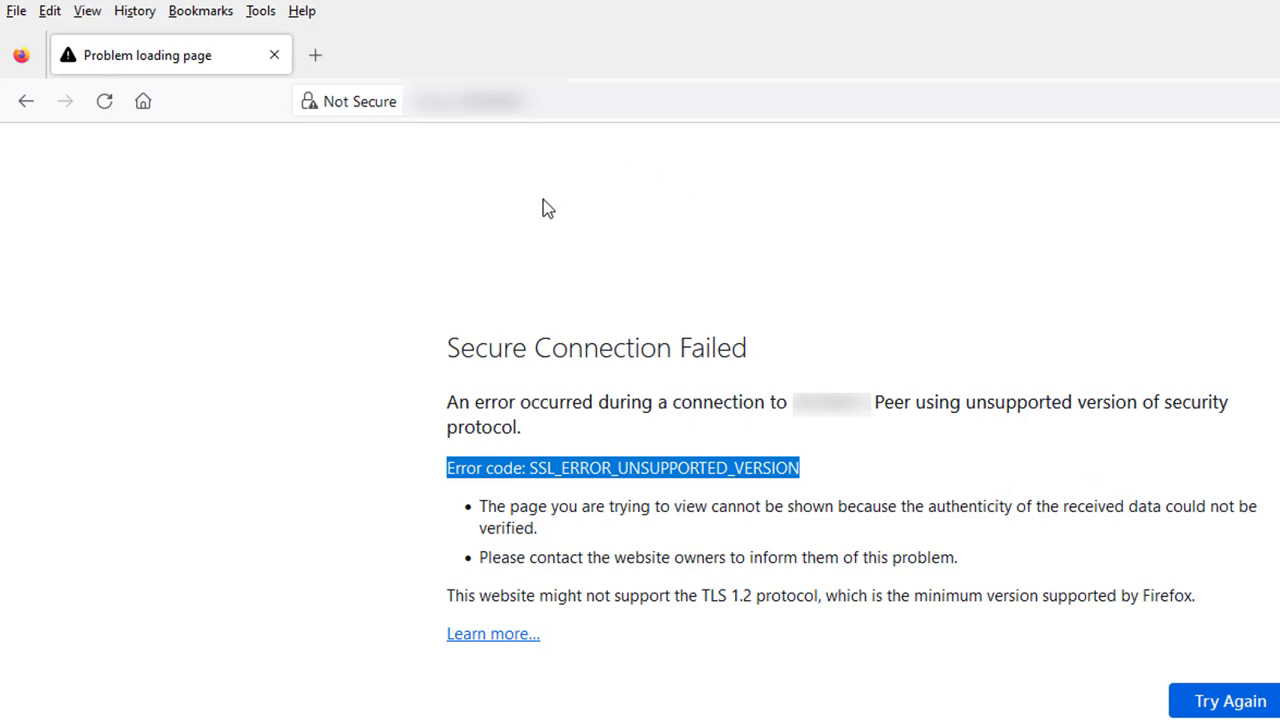
pyautogui.click(470, 100)
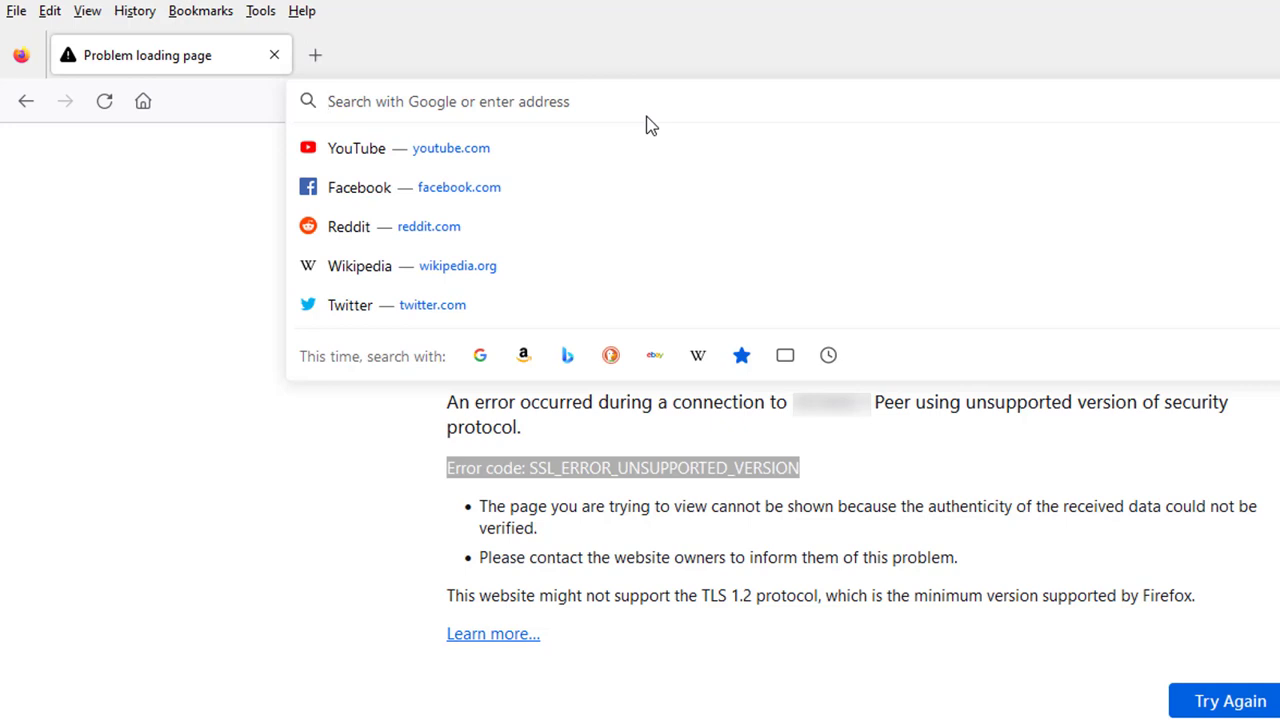
pyautogui.write('a')
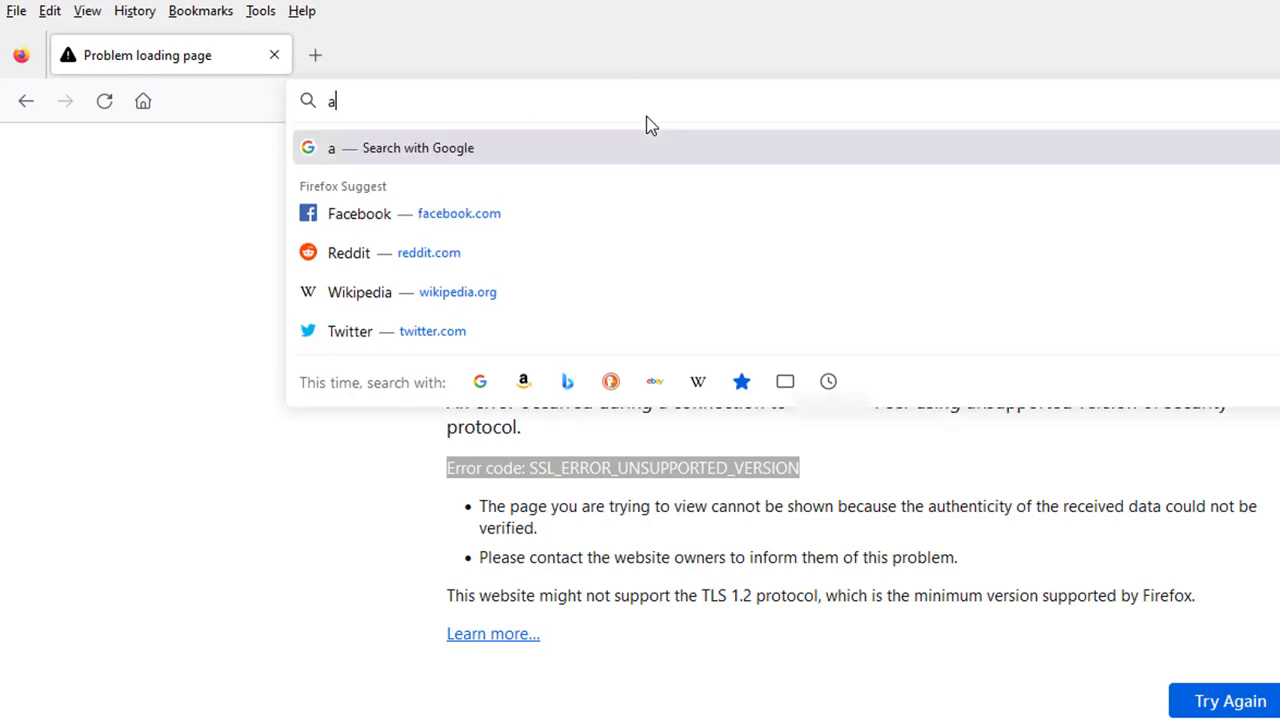
pyautogui.write('bout')
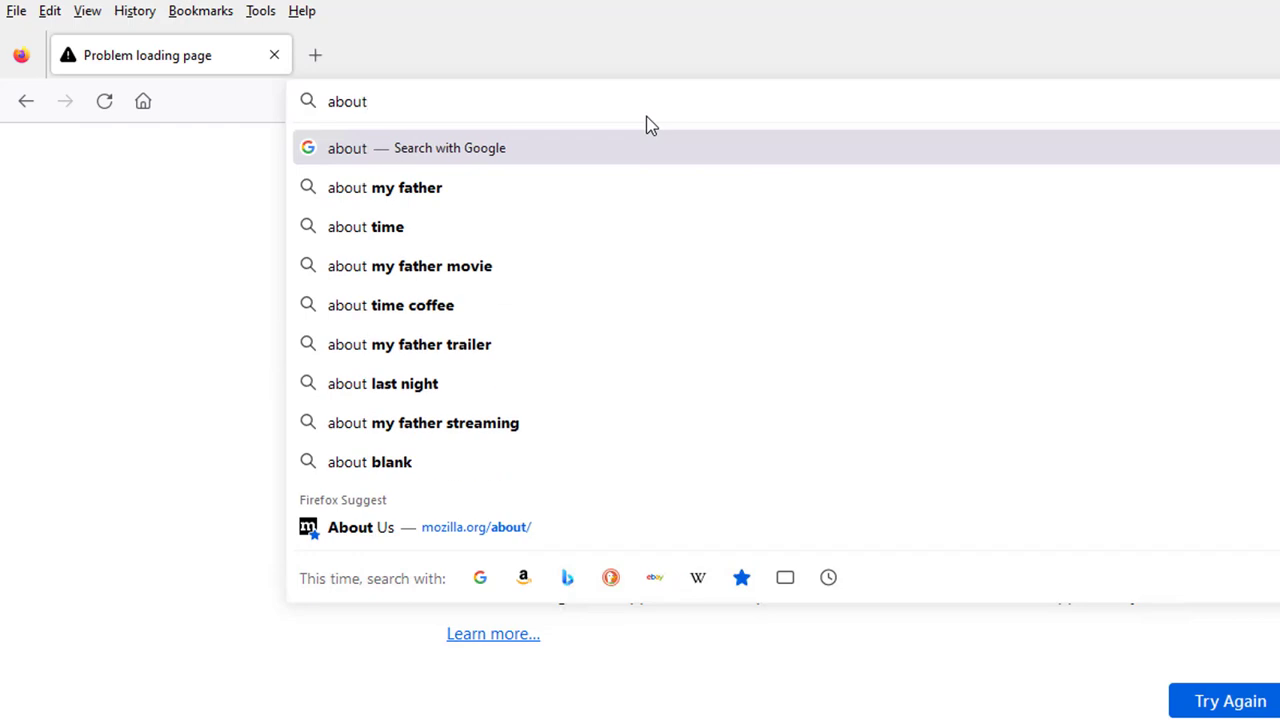
pyautogui.write(':co')
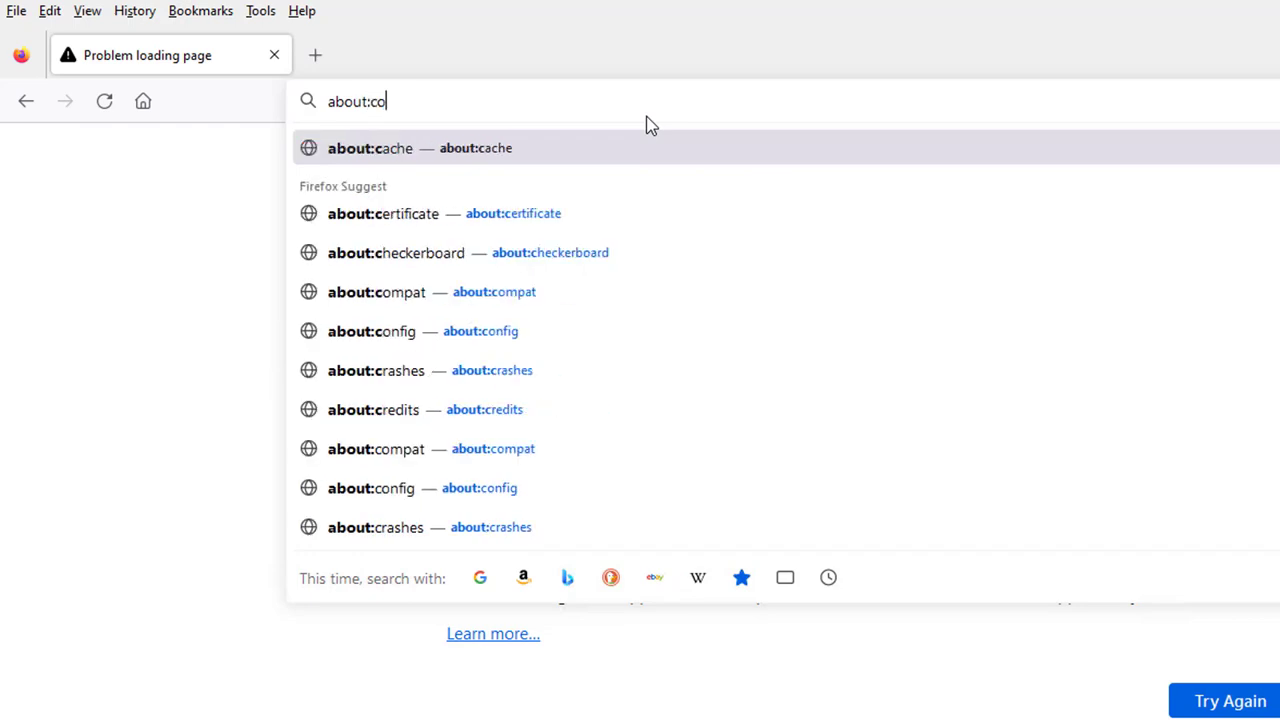
pyautogui.write('nfig')
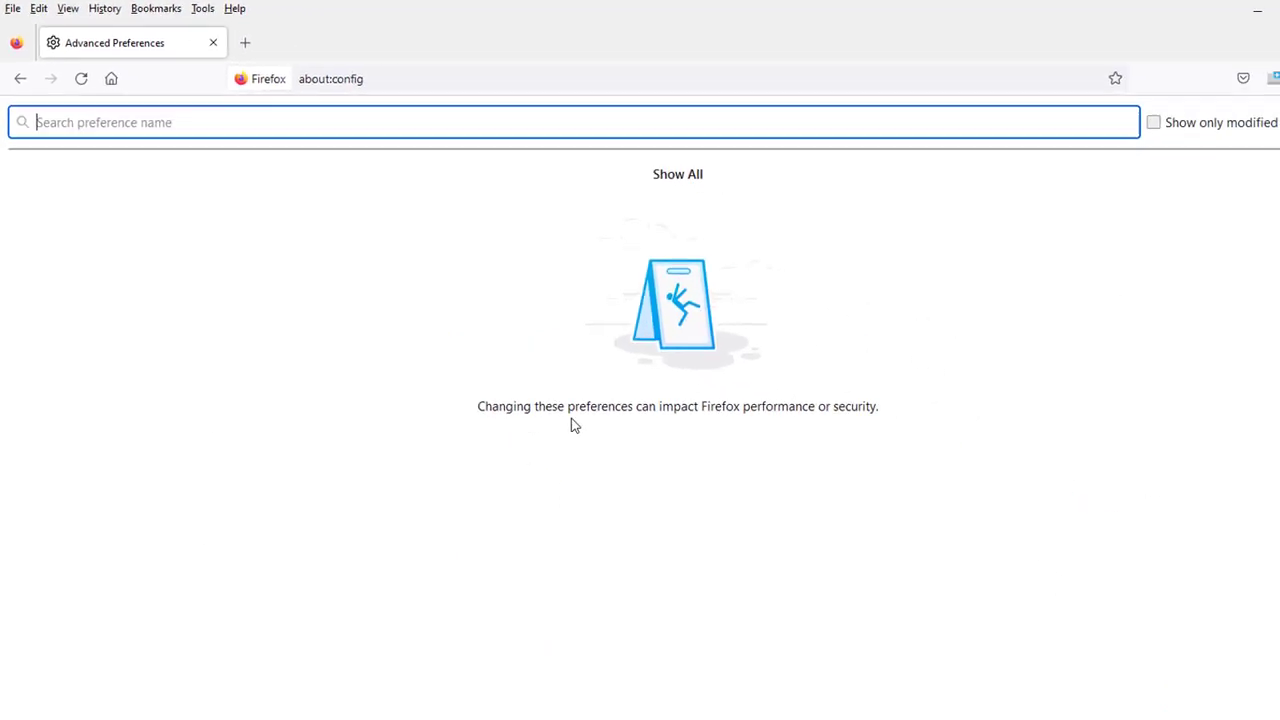
pyautogui.moveTo(724, 428)
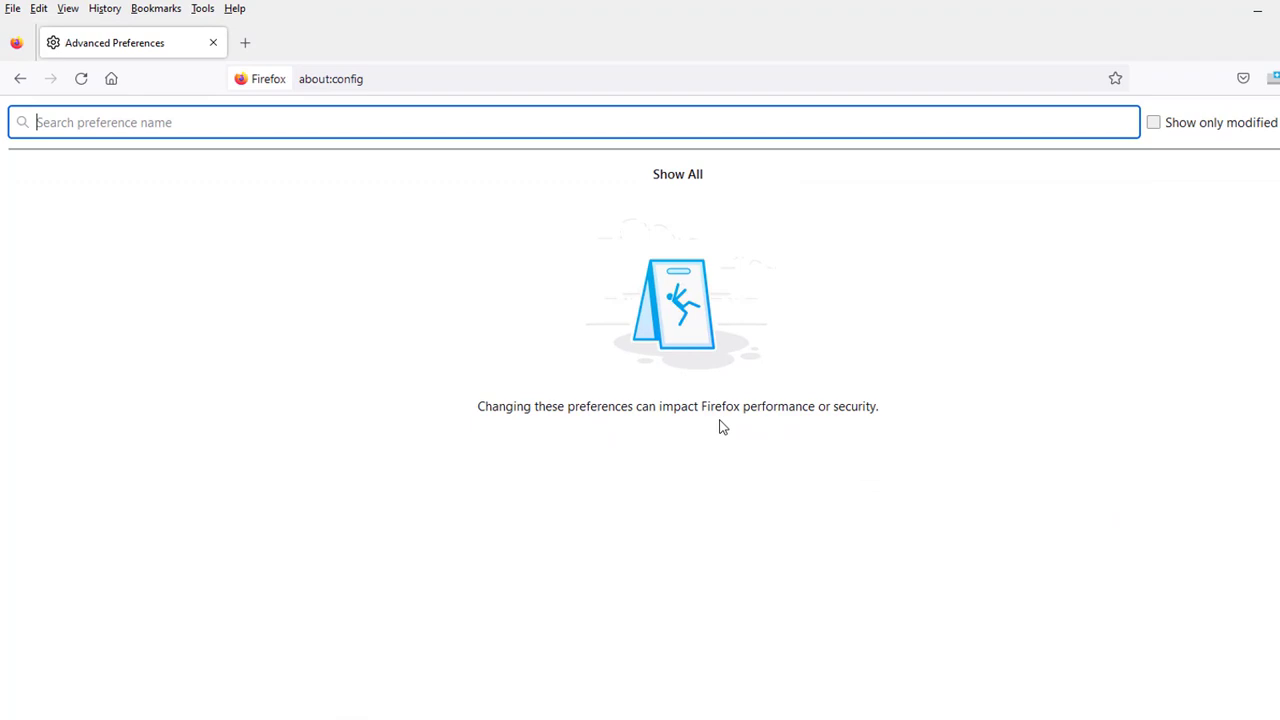
pyautogui.moveTo(864, 412)
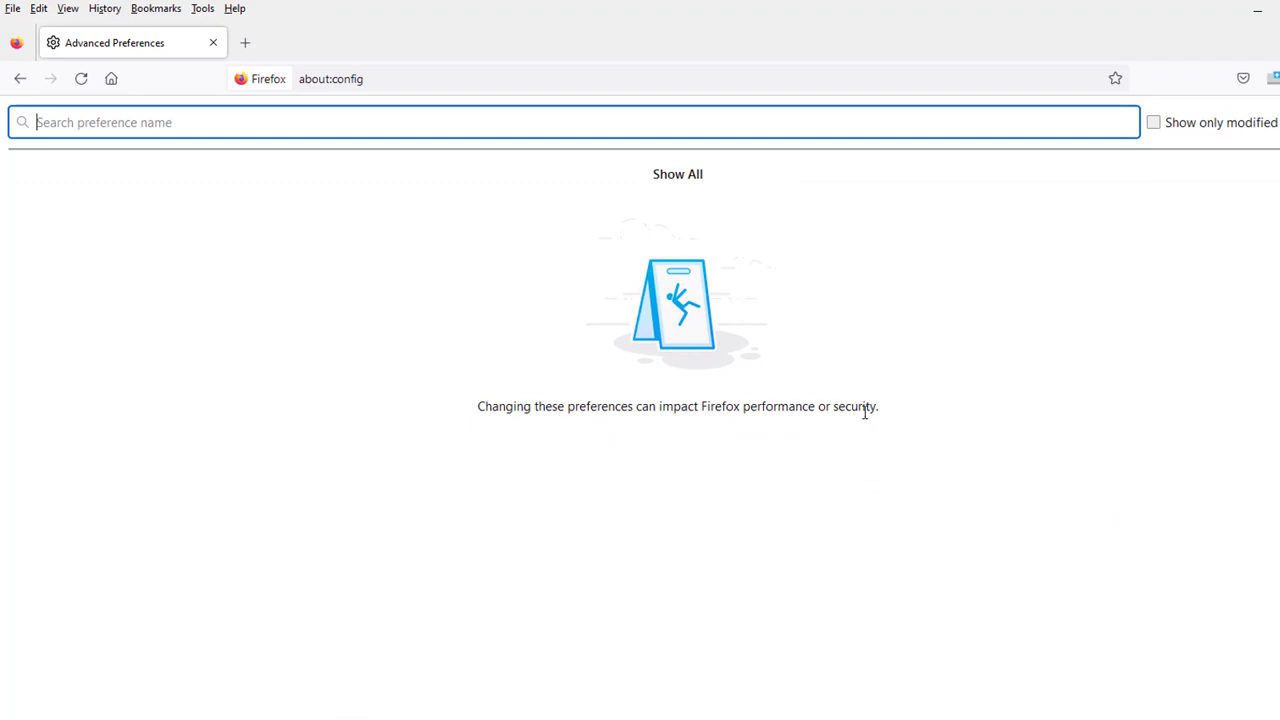
pyautogui.moveTo(678, 174)
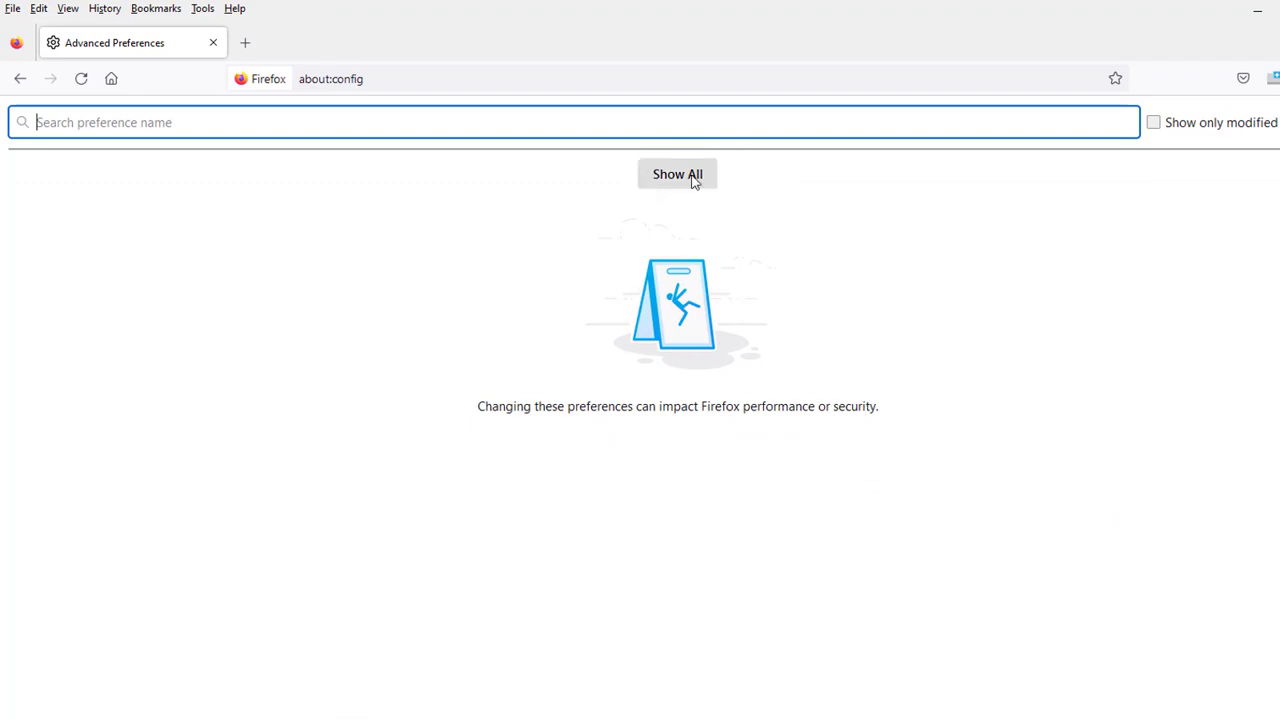
# Step: Use Show All to list every preference, ready to filter by name
pyautogui.click(676, 172)
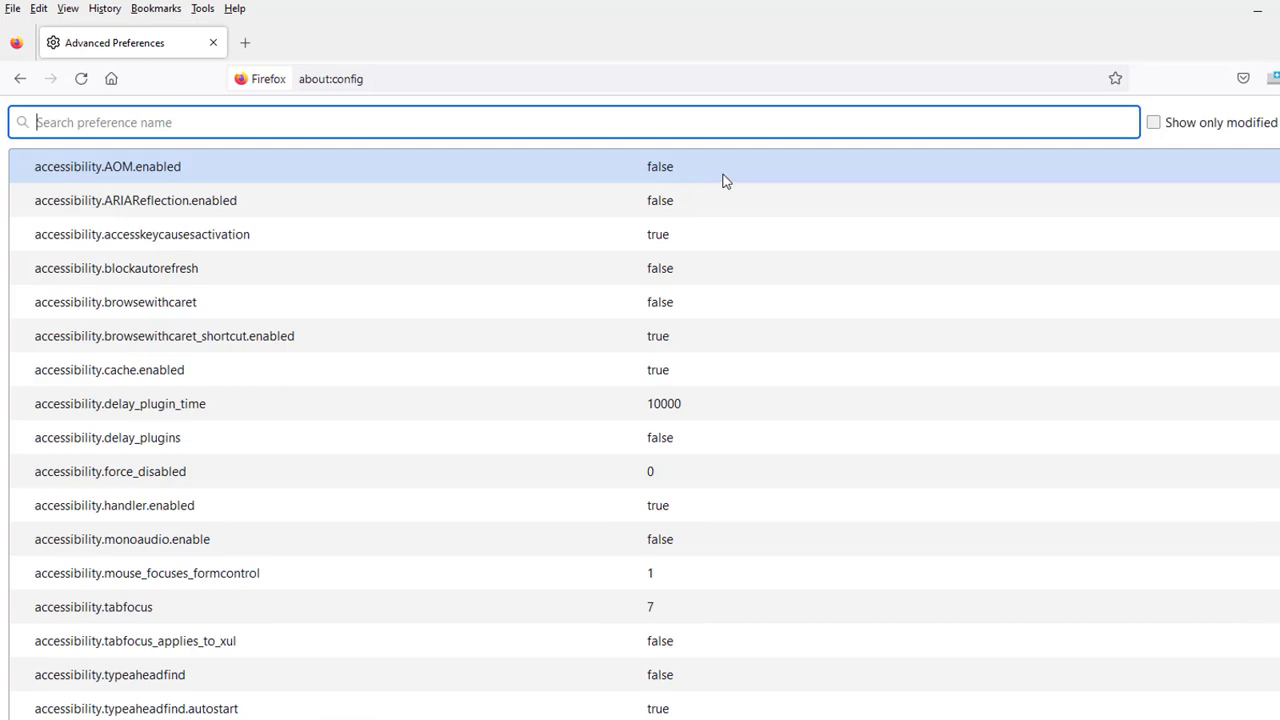
pyautogui.click(576, 122)
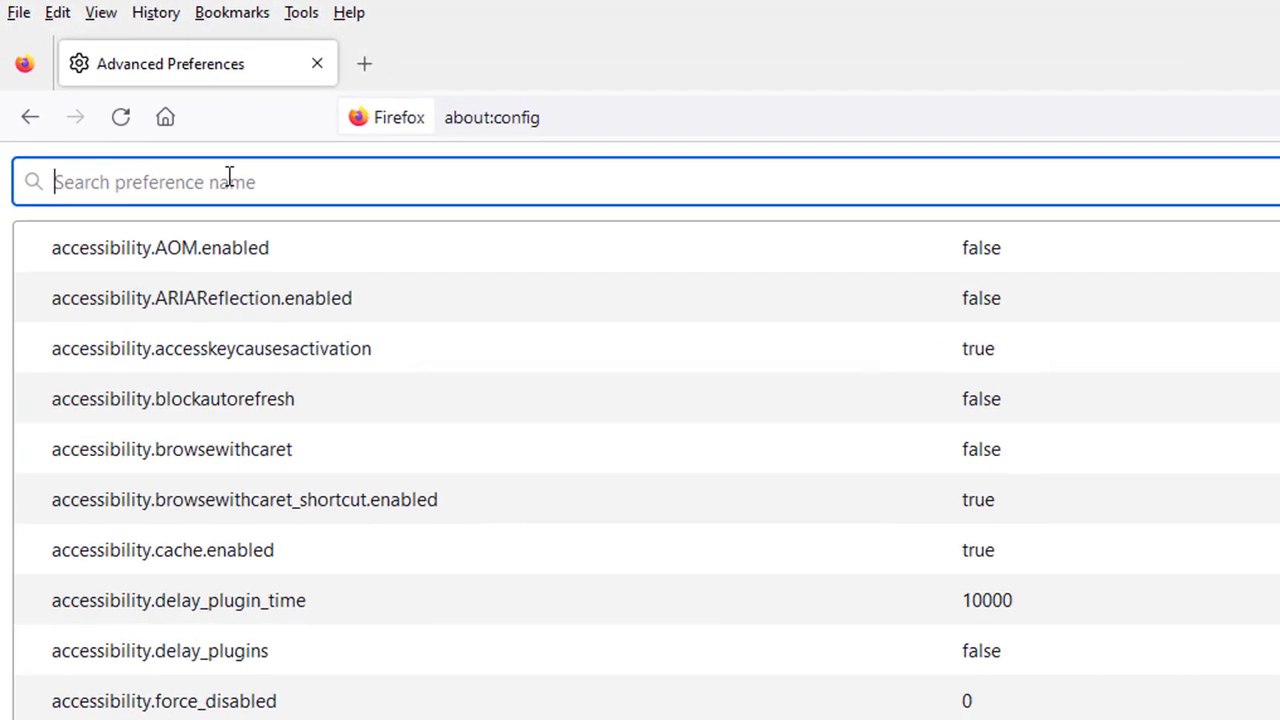
# Step: Filter preferences to security.tls.version.enable-deprecated, currently false
pyautogui.write('security.tls.version.enable-deprecated')
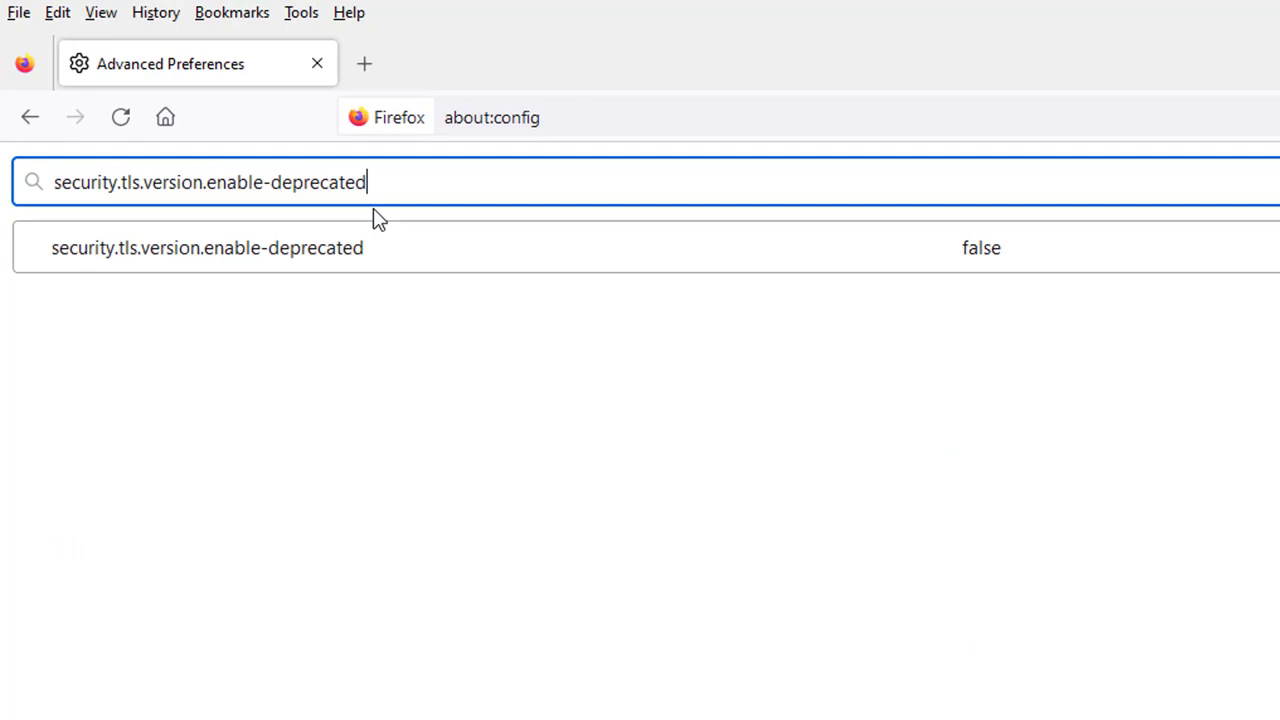
pyautogui.tripleClick(210, 180)
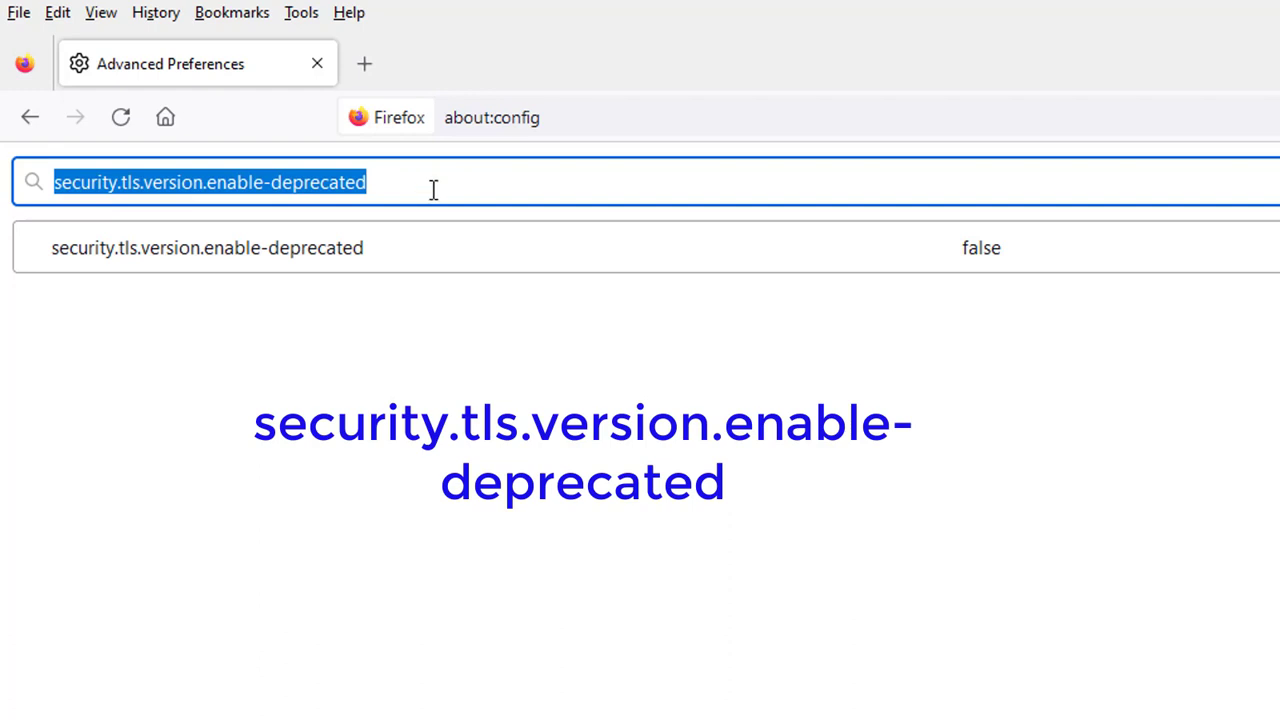
pyautogui.moveTo(8, 222)
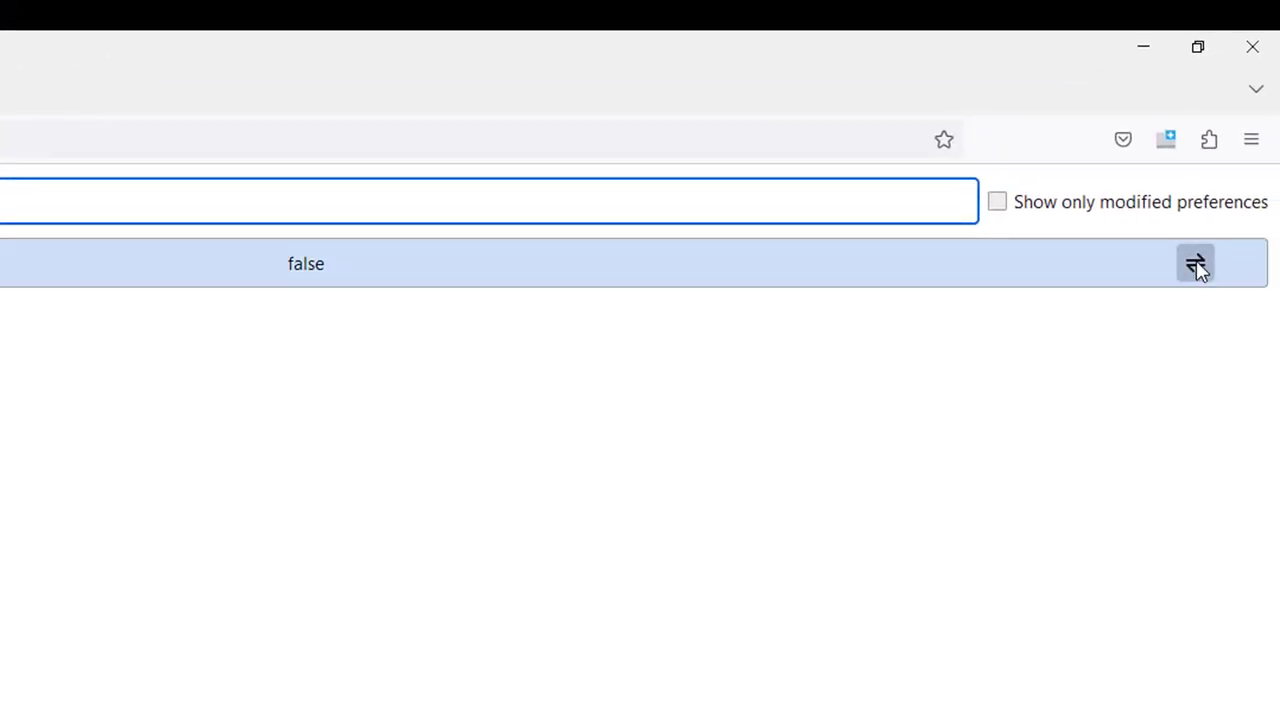
pyautogui.moveTo(1196, 264)
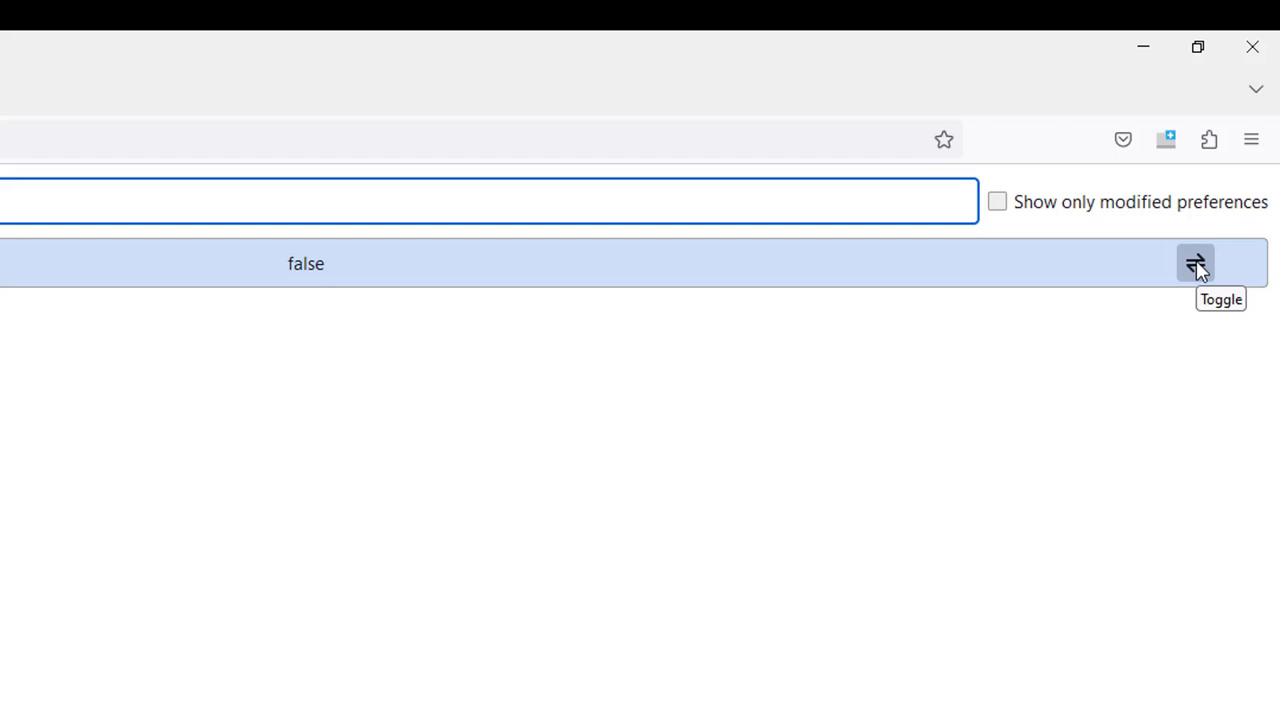
# Step: Toggle security.tls.version.enable-deprecated from false to true
pyautogui.click(1196, 264)
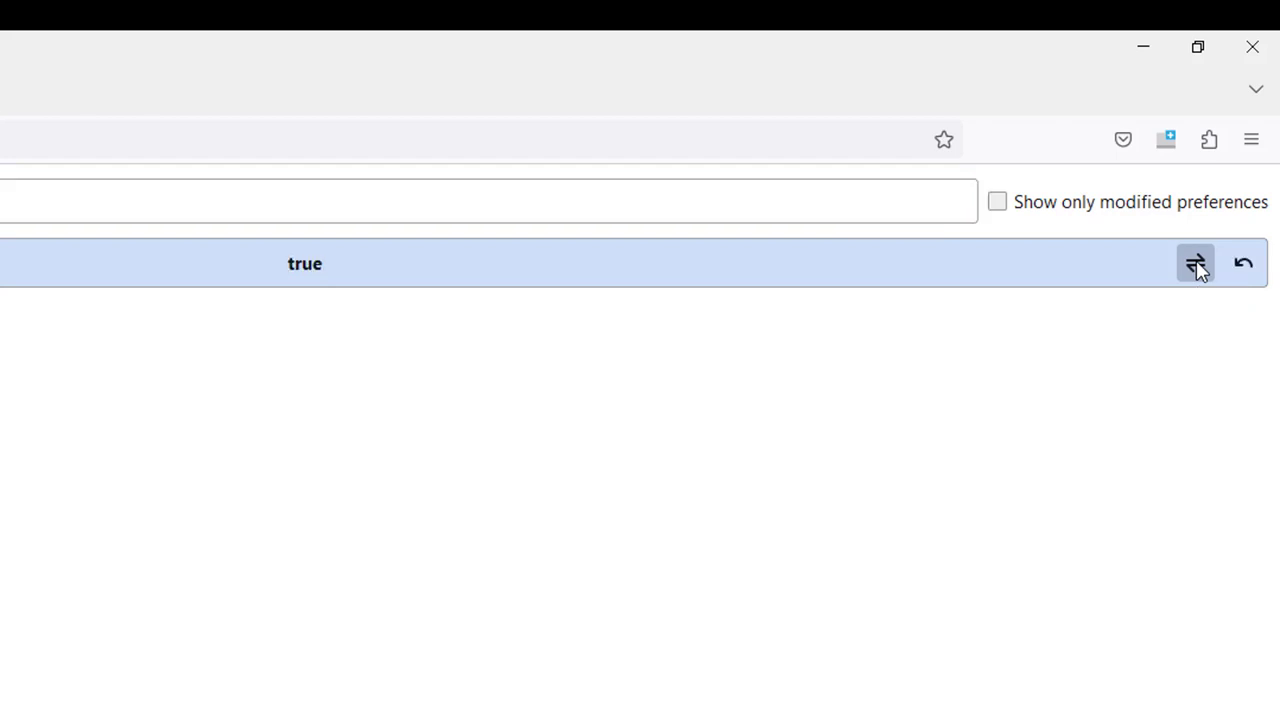
pyautogui.moveTo(360, 316)
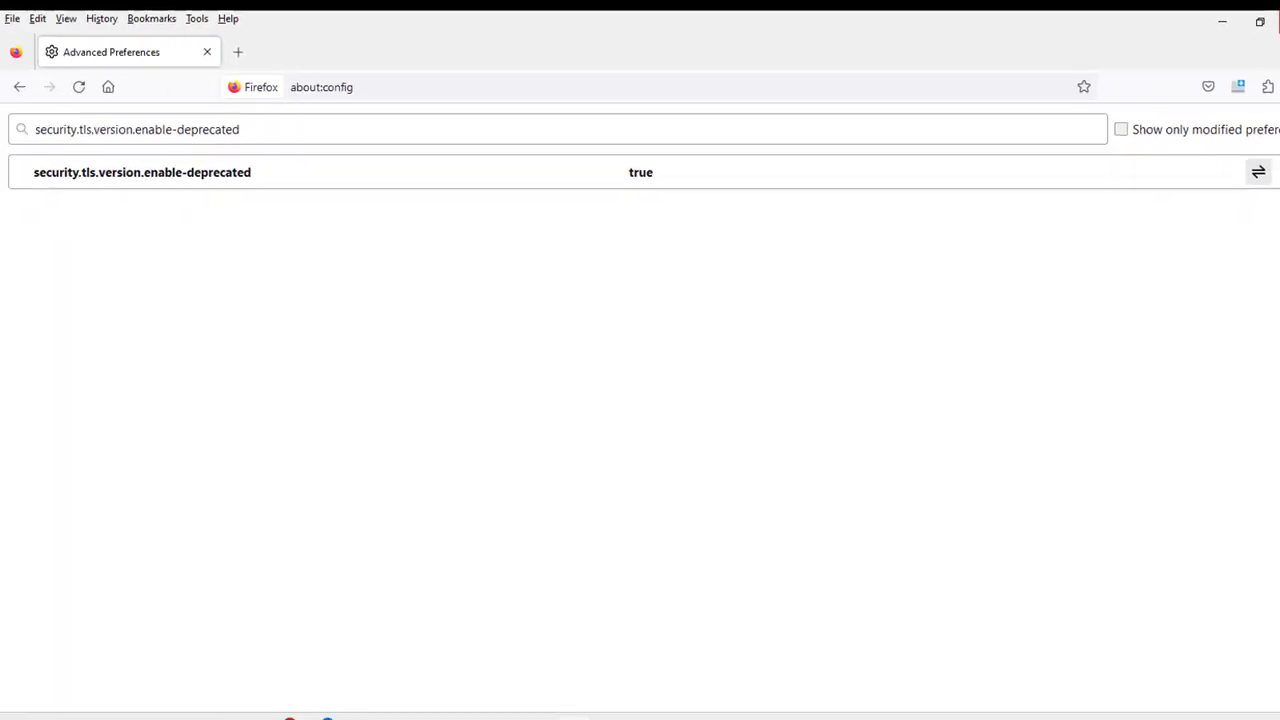
# Step: Reload the switch's address to bring up the EX4550-32F Juniper login page
pyautogui.click(320, 88)
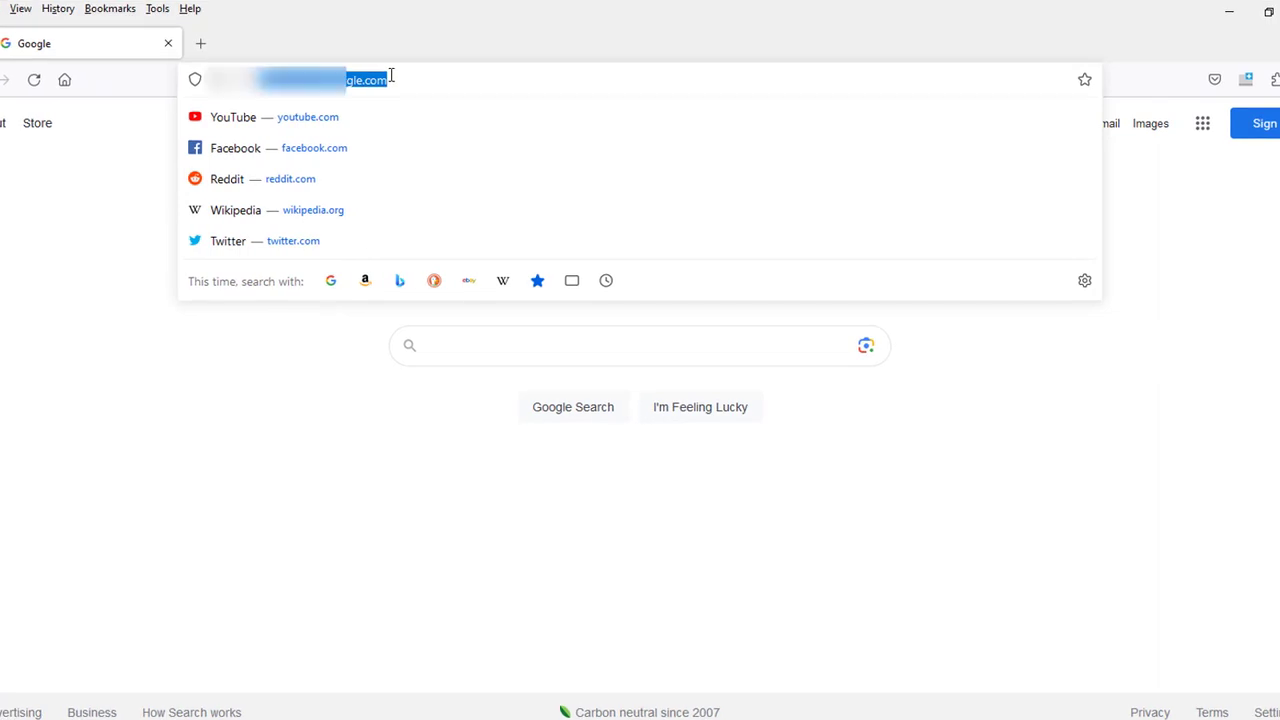
pyautogui.press('Return')
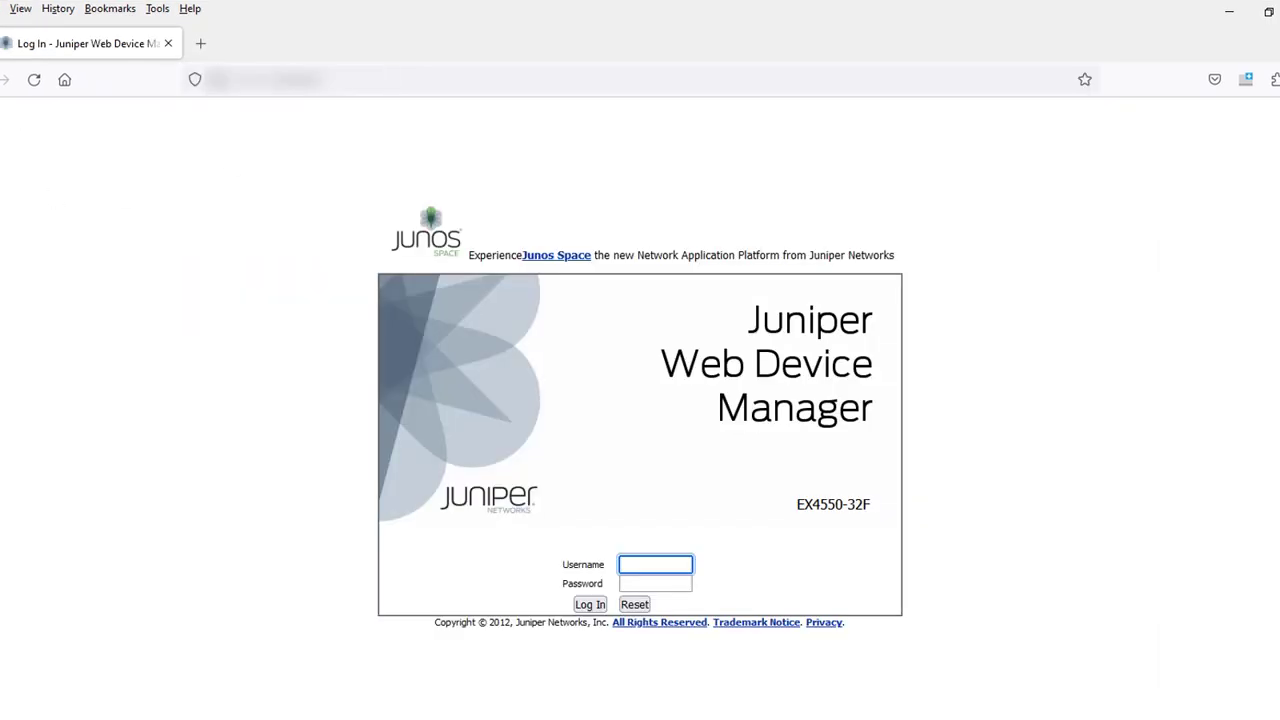
pyautogui.moveTo(484, 424)
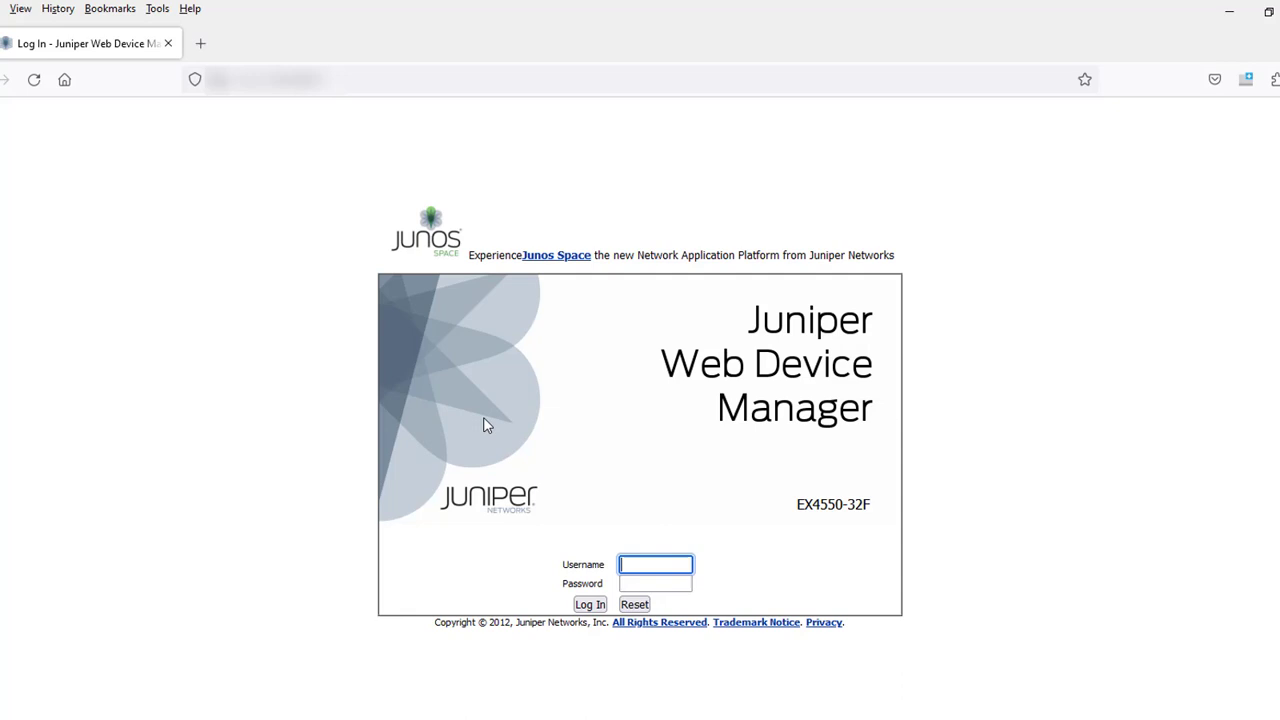